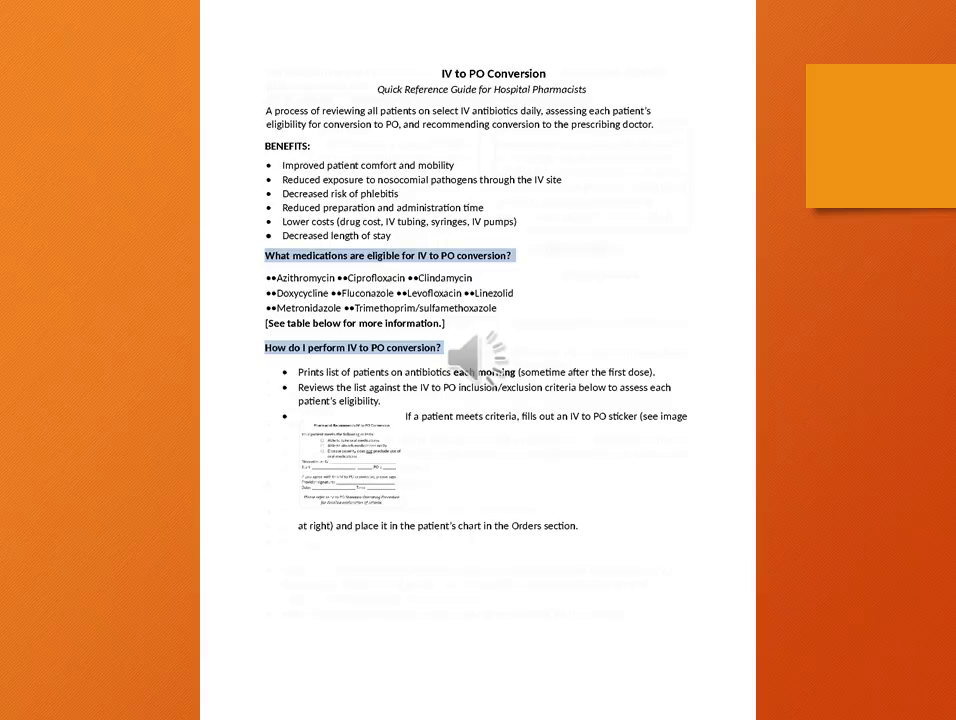
pyautogui.scroll(-3)
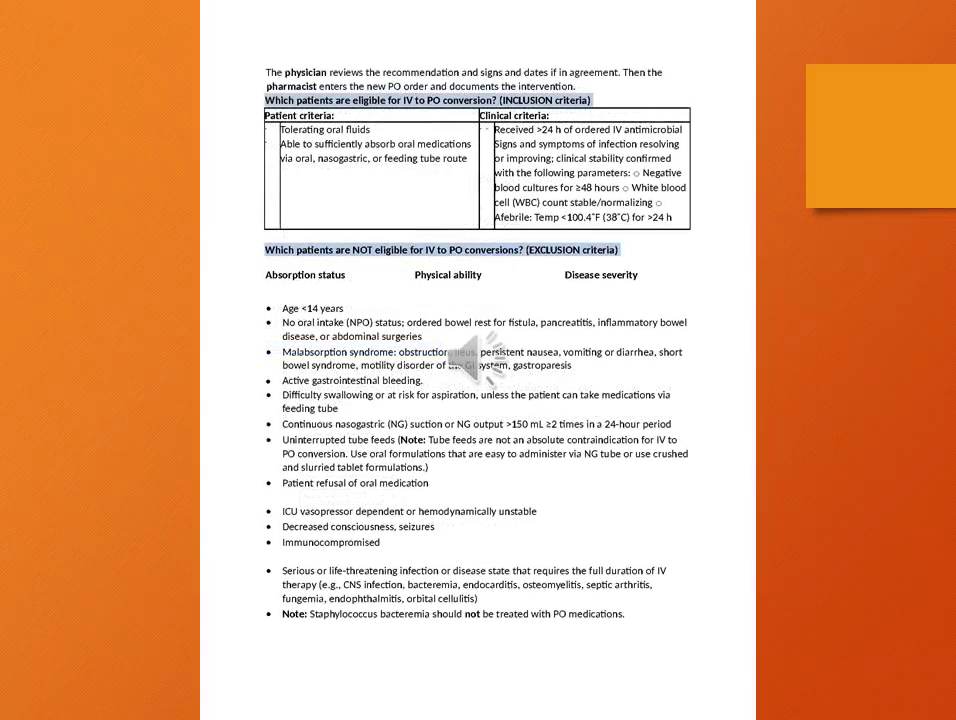